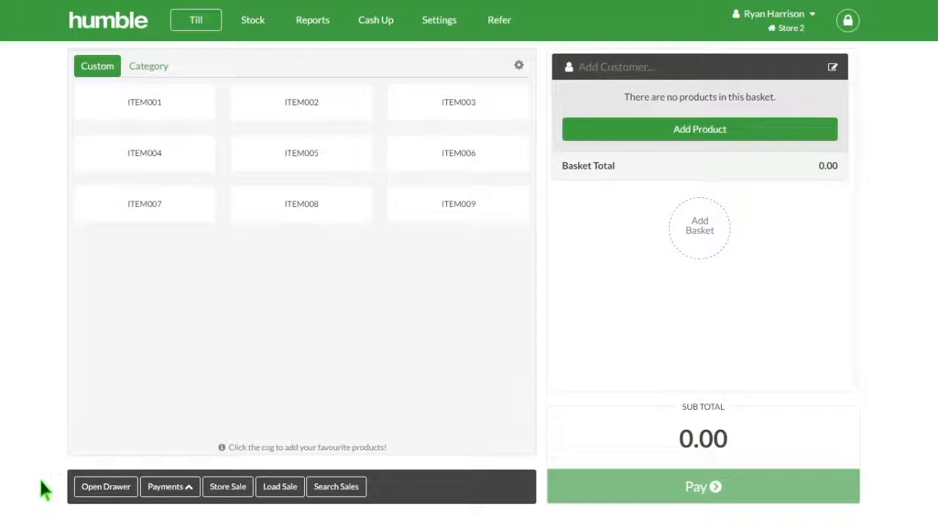
pyautogui.moveTo(30, 506)
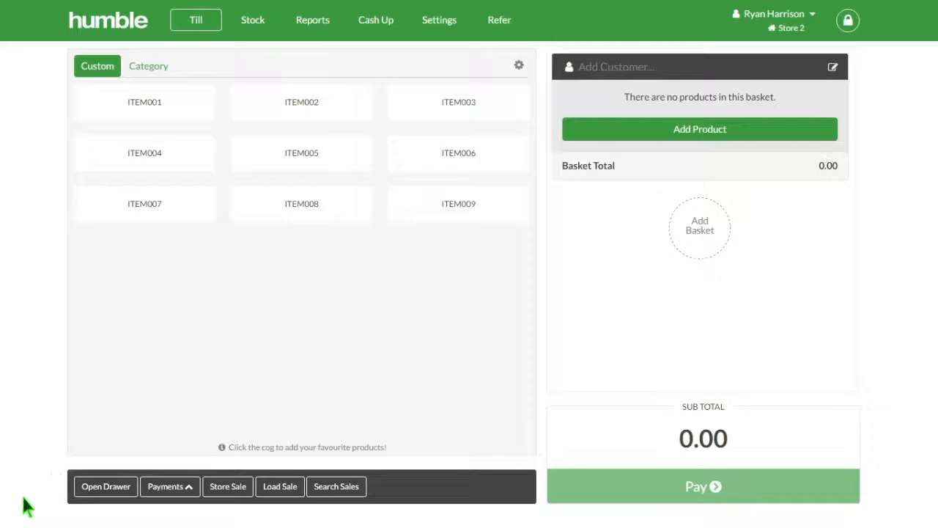
pyautogui.moveTo(363, 327)
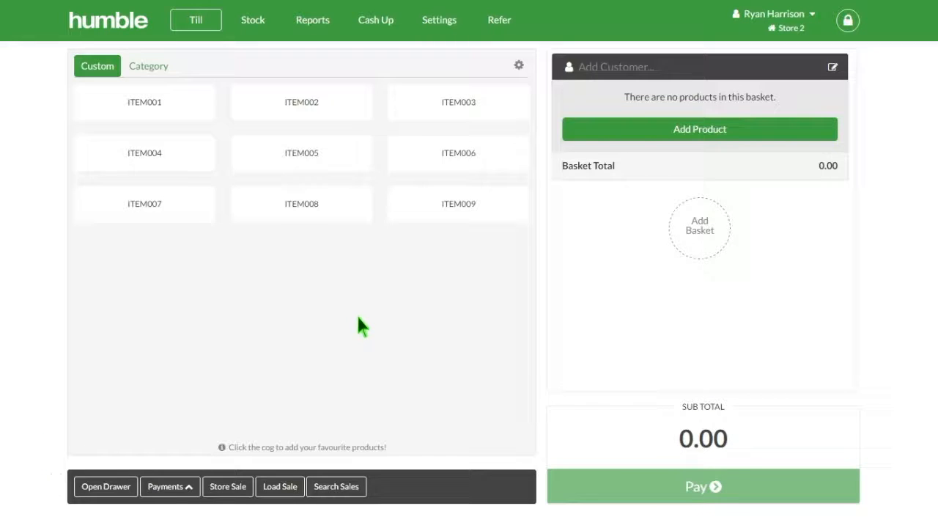
pyautogui.moveTo(365, 220)
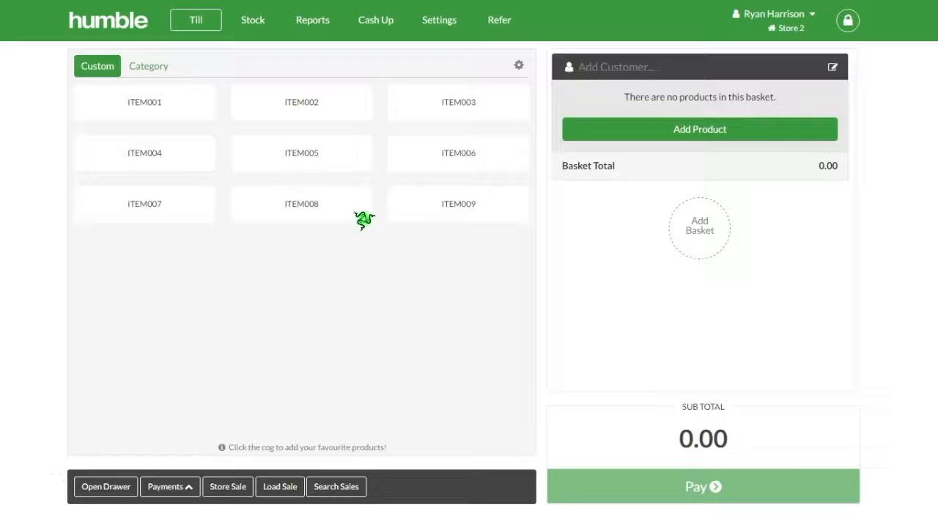
pyautogui.moveTo(364, 270)
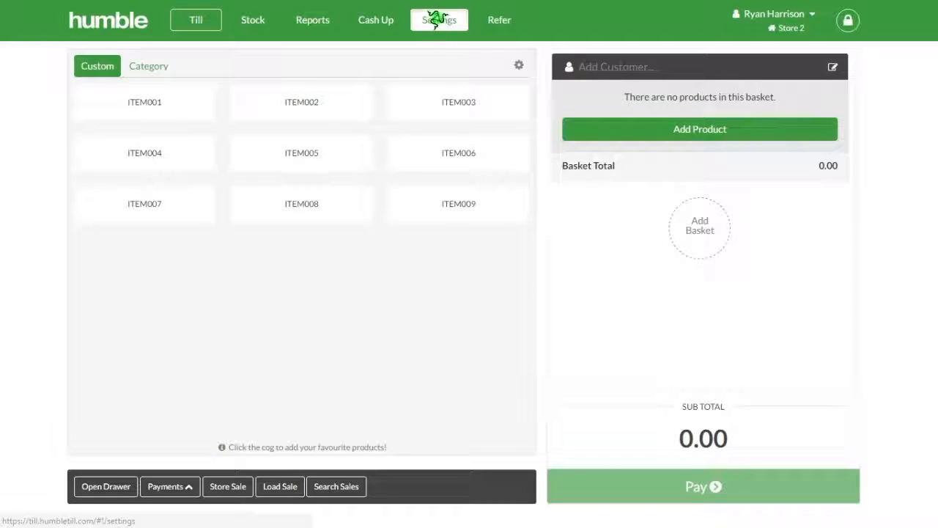
# - Open General settings and select the Receipt Number Prefix field, currently INV
pyautogui.click(439, 19)
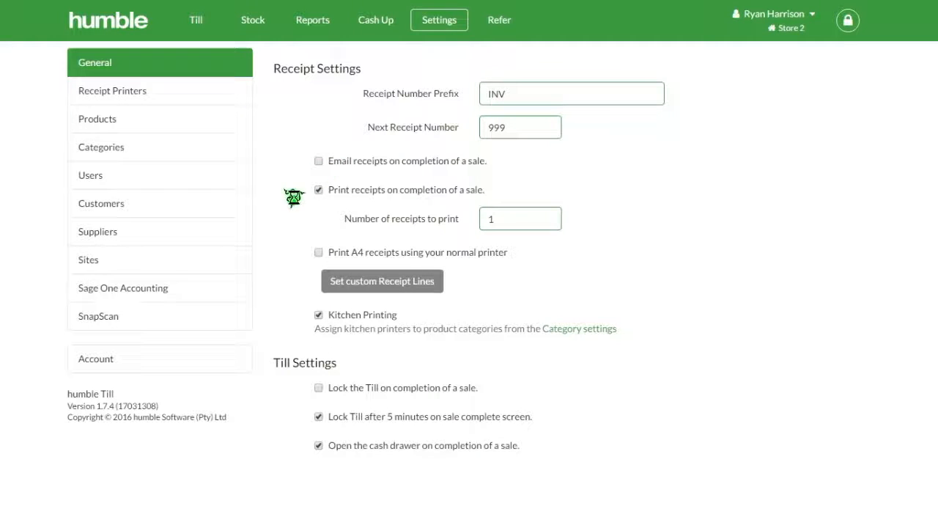
pyautogui.moveTo(262, 233)
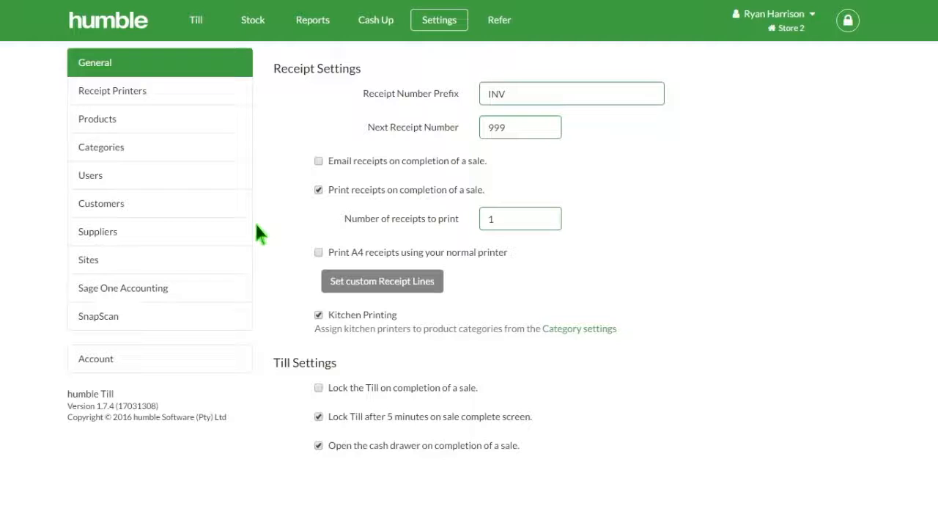
pyautogui.moveTo(618, 167)
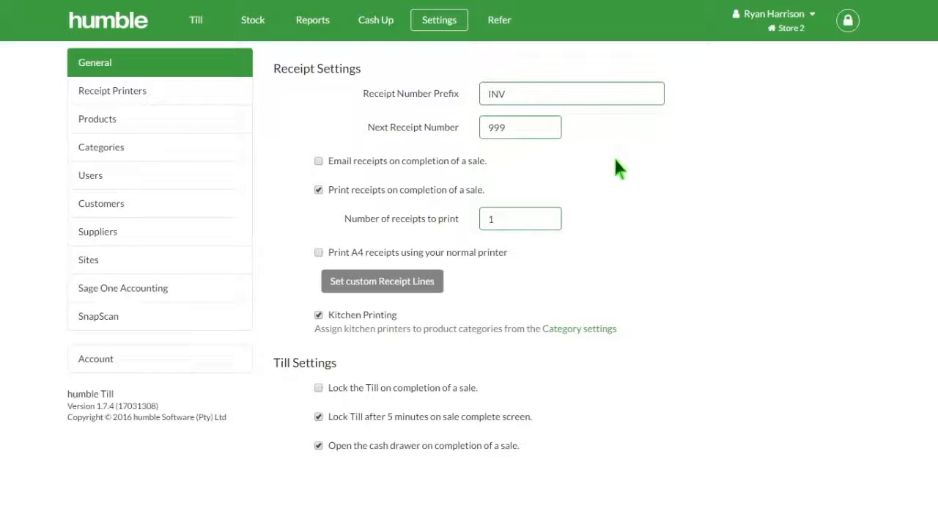
pyautogui.click(572, 93)
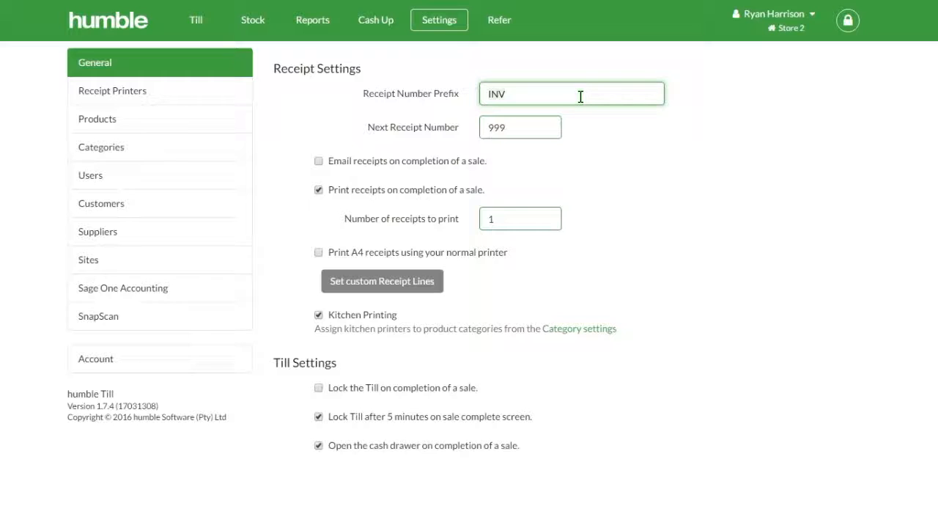
# - Retype the receipt prefix as INV and set the next receipt number to 1
pyautogui.write('Rec')
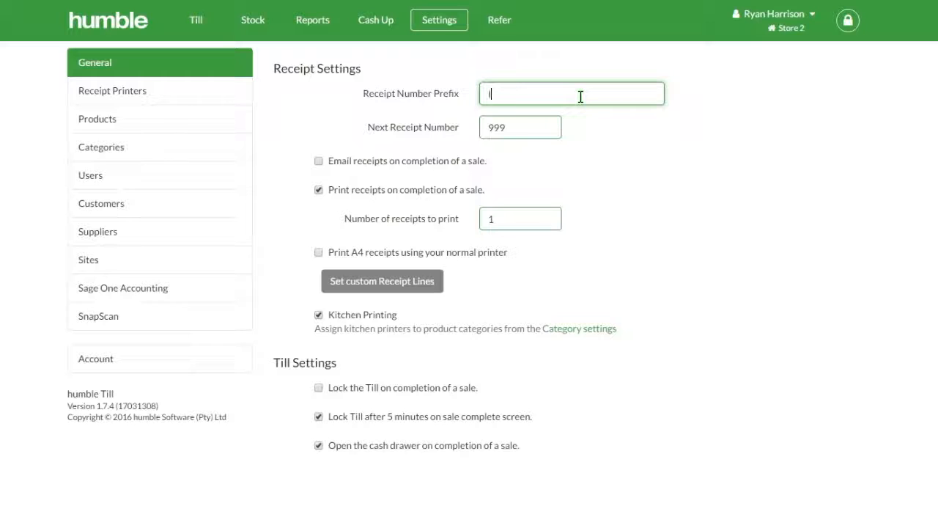
pyautogui.write('INV')
pyautogui.click(520, 126)
pyautogui.write('1')
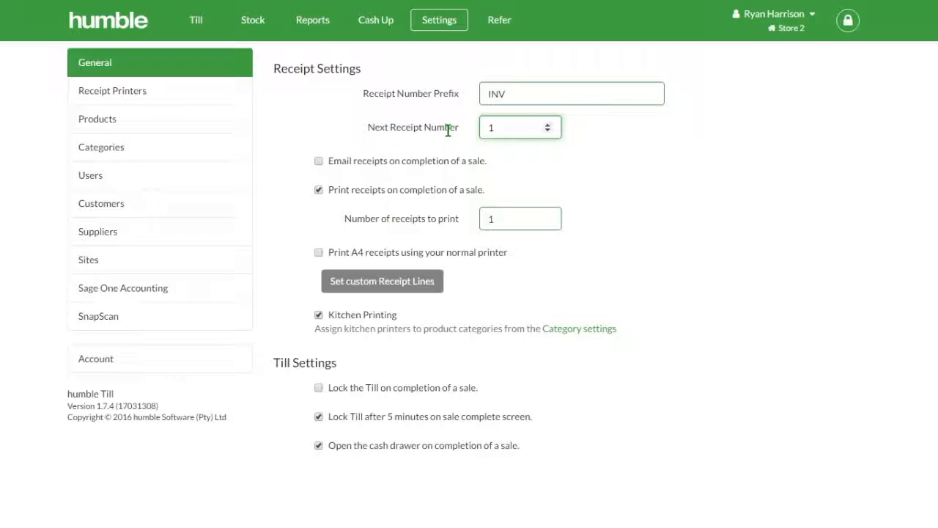
pyautogui.moveTo(31, 490)
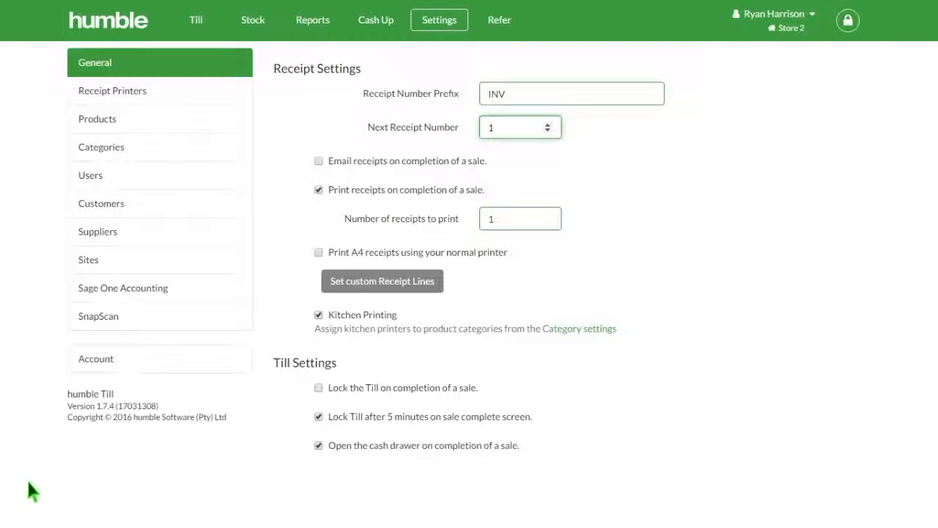